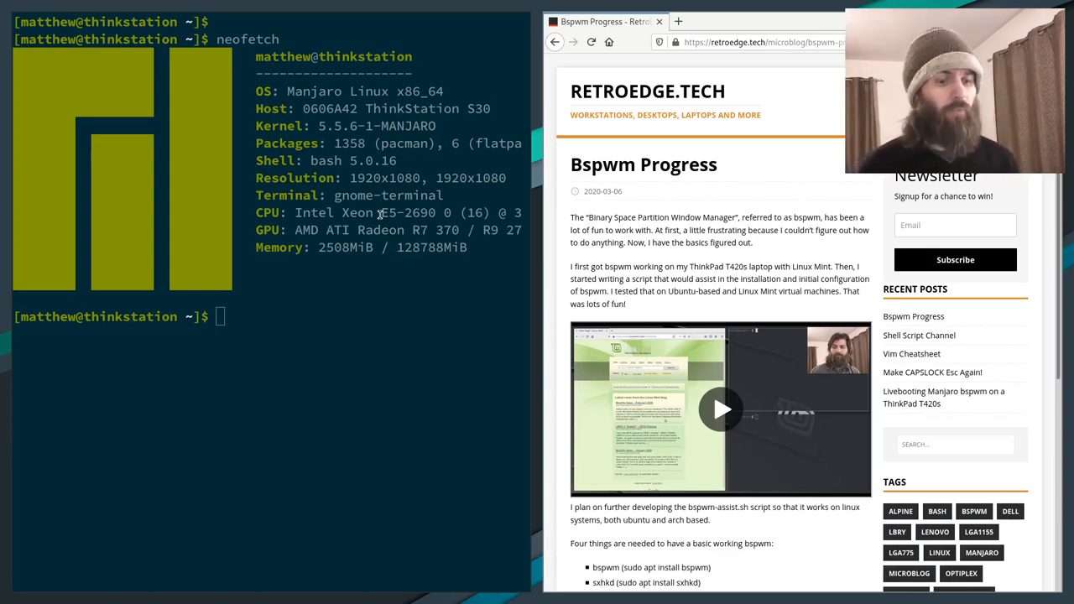
Step: Scroll the Bspwm Progress post down in Chromium to read further into it
scroll(down, 3)
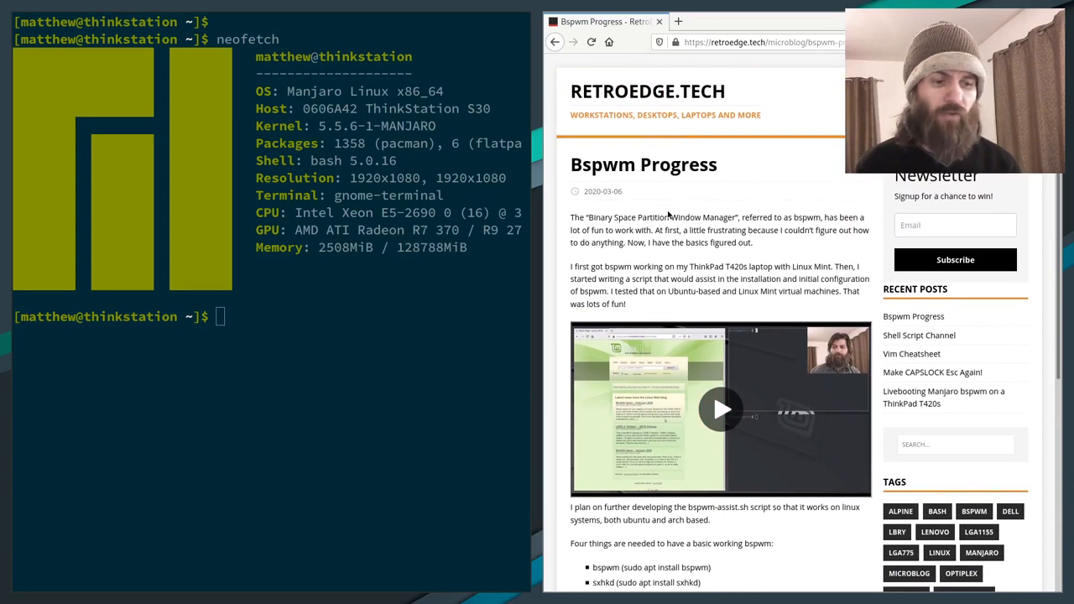
scroll(down, 3)
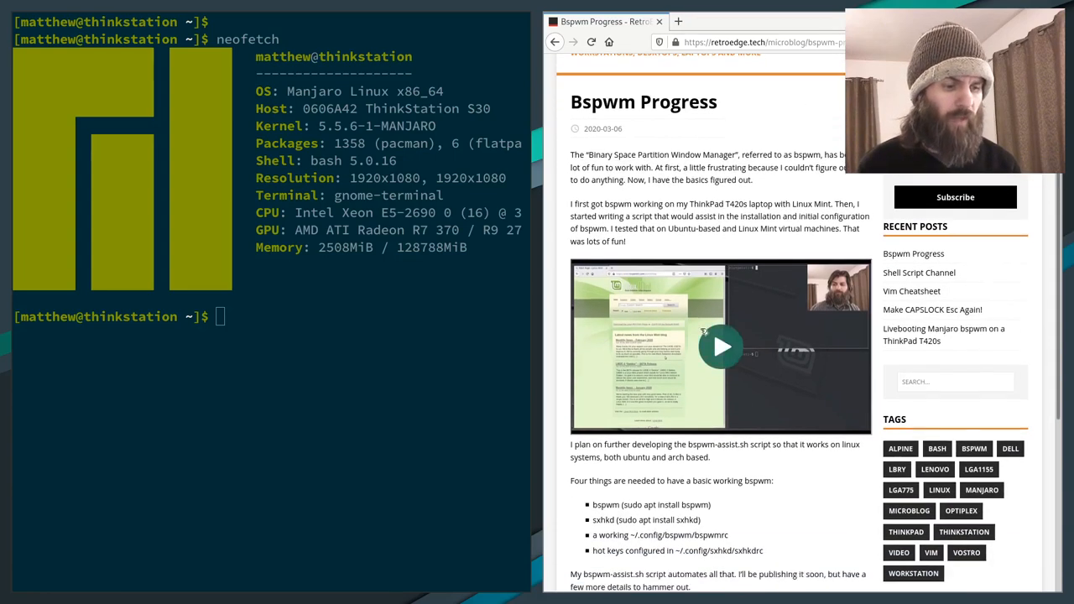
scroll(down, 3)
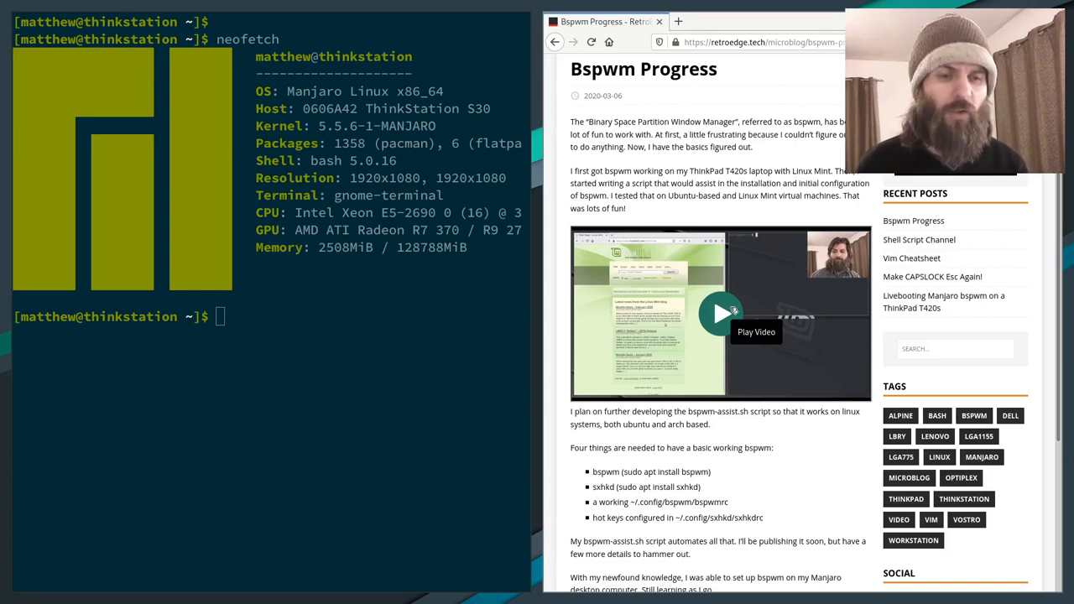
scroll(down, 3)
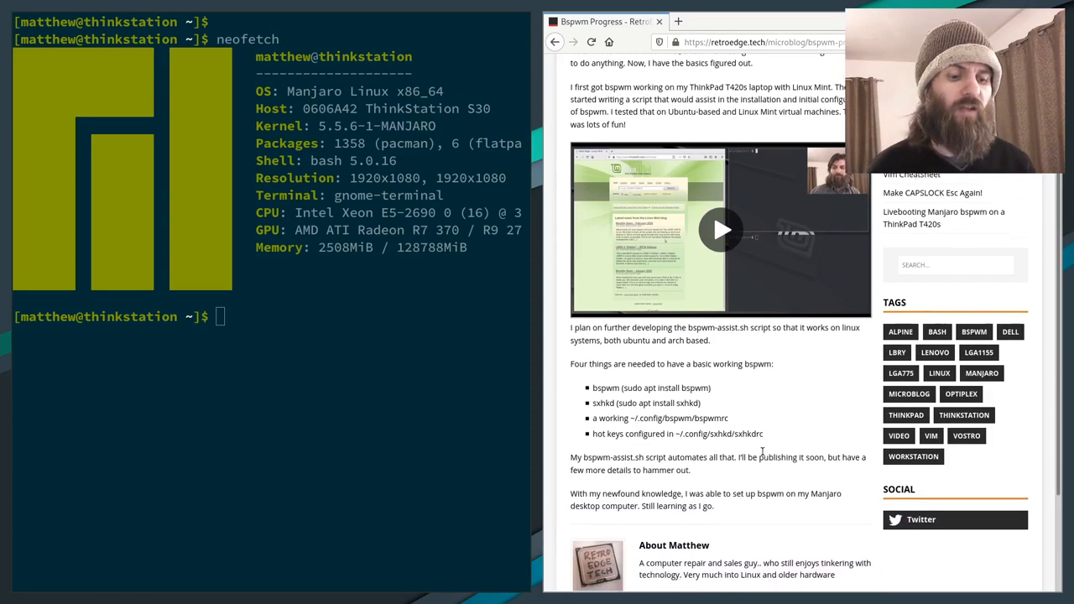
scroll(down, 3)
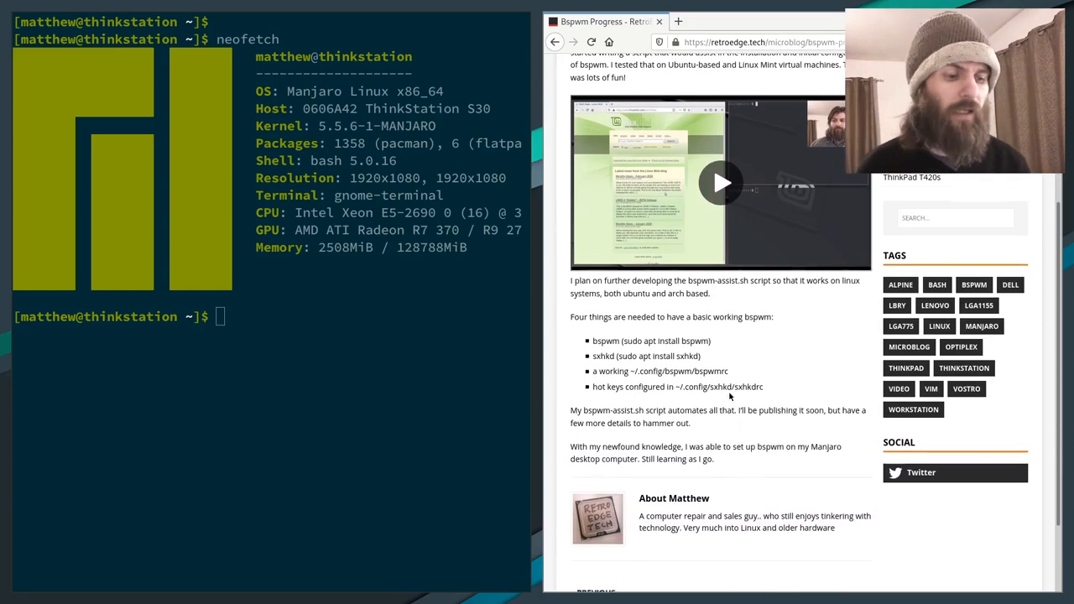
scroll(down, 3)
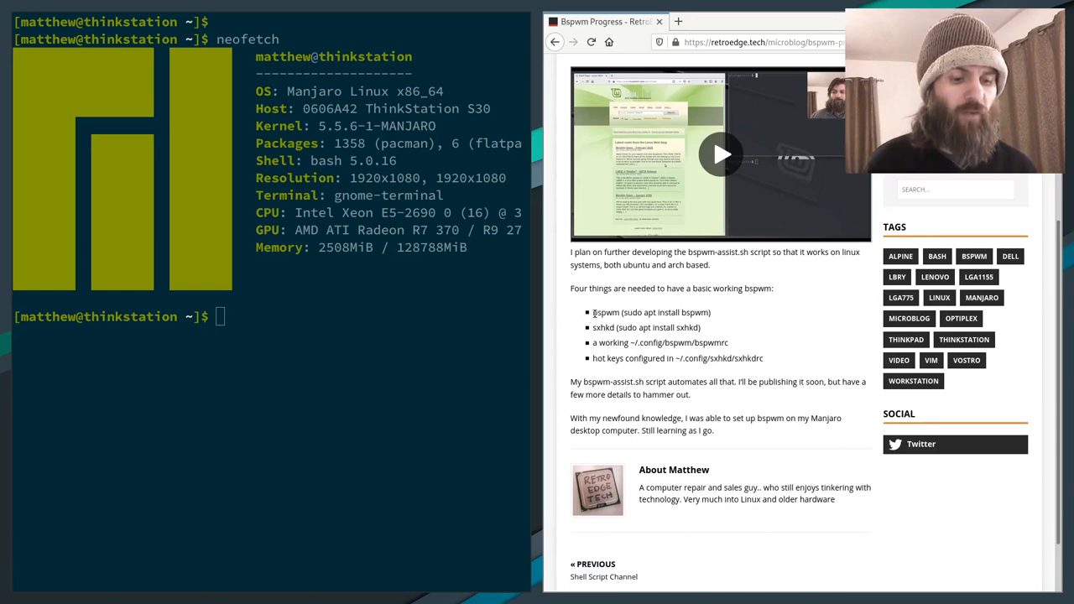
Step: Select words and a short span in the neofetch summary text in gnome-terminal
double_click(604, 312)
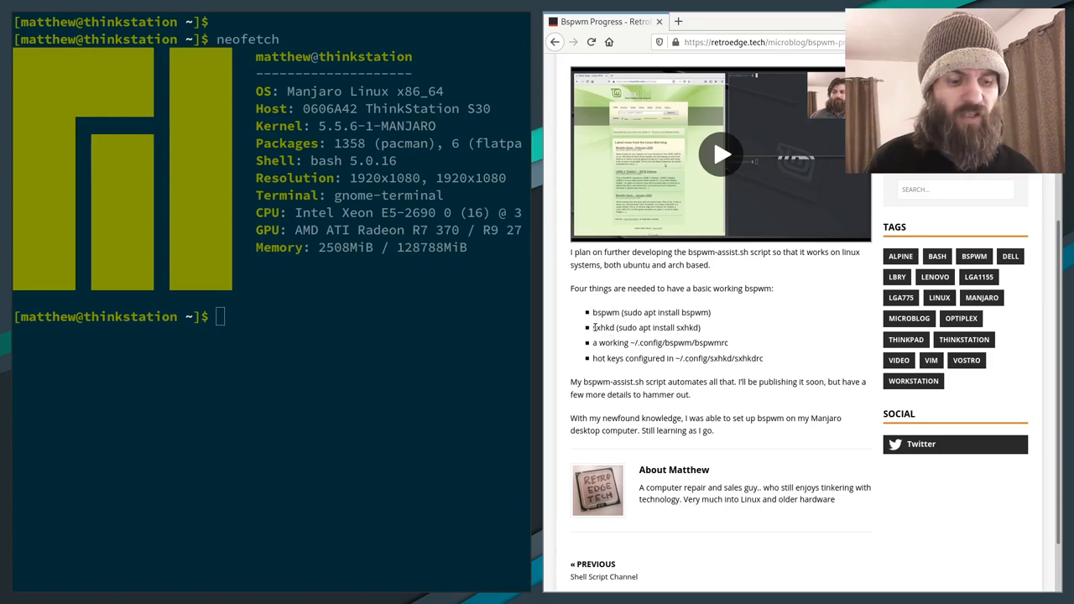
double_click(602, 327)
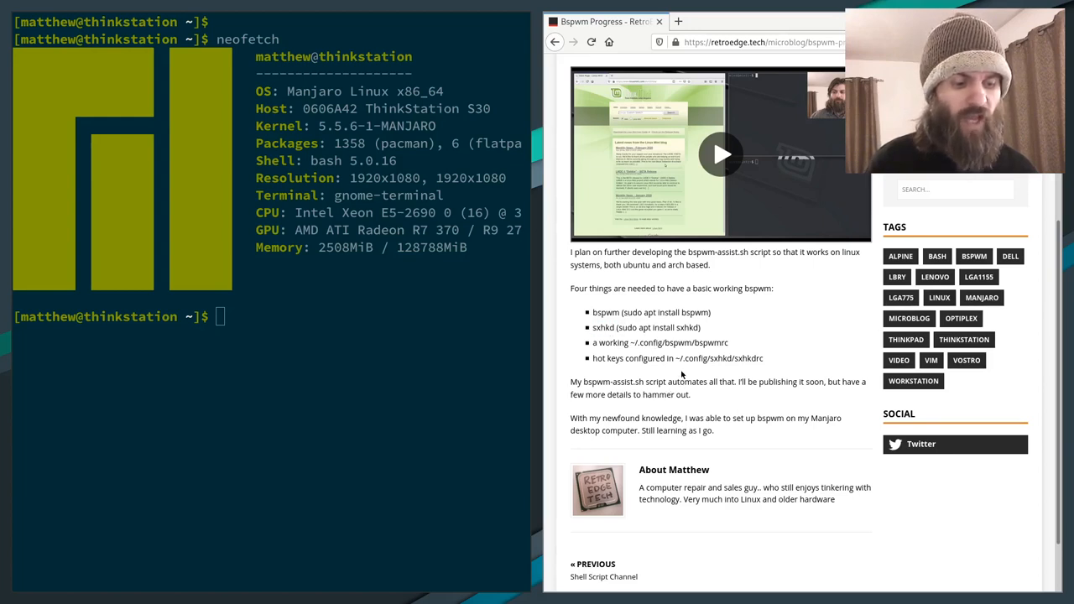
mouse_move(762, 360)
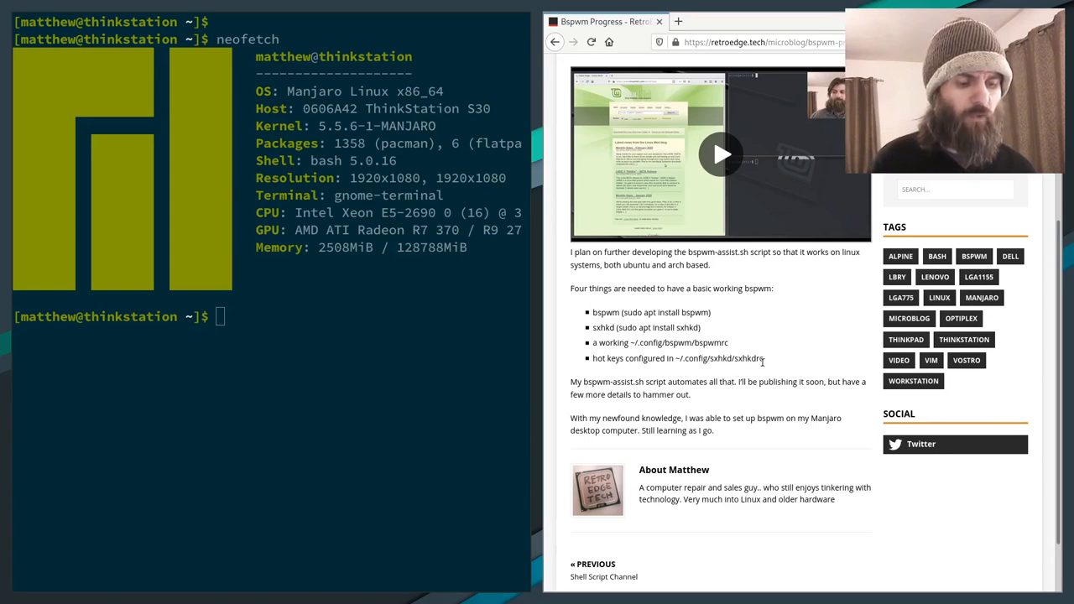
double_click(749, 359)
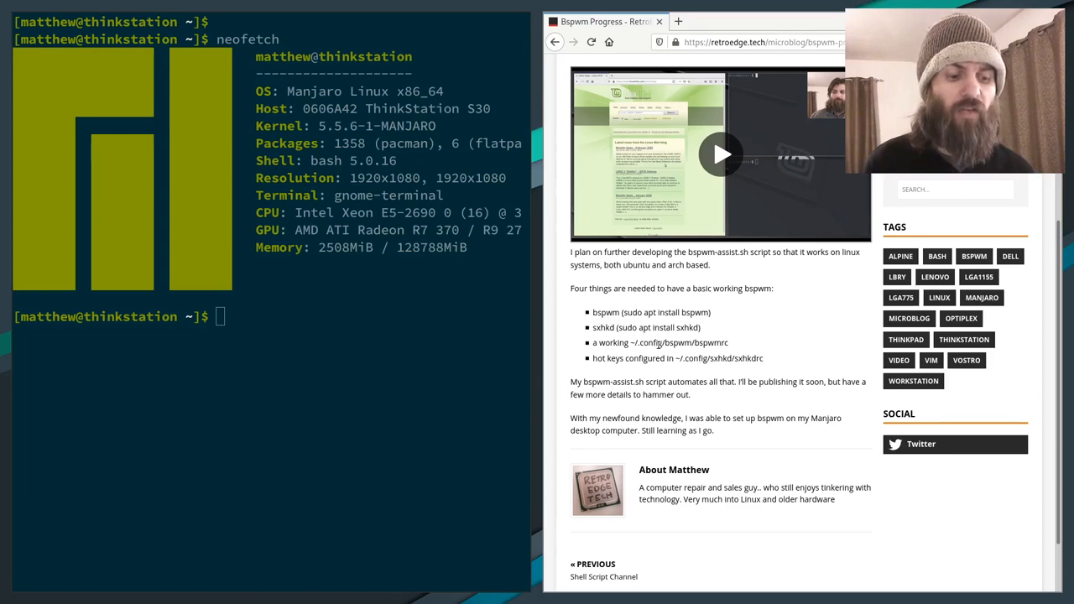
double_click(675, 342)
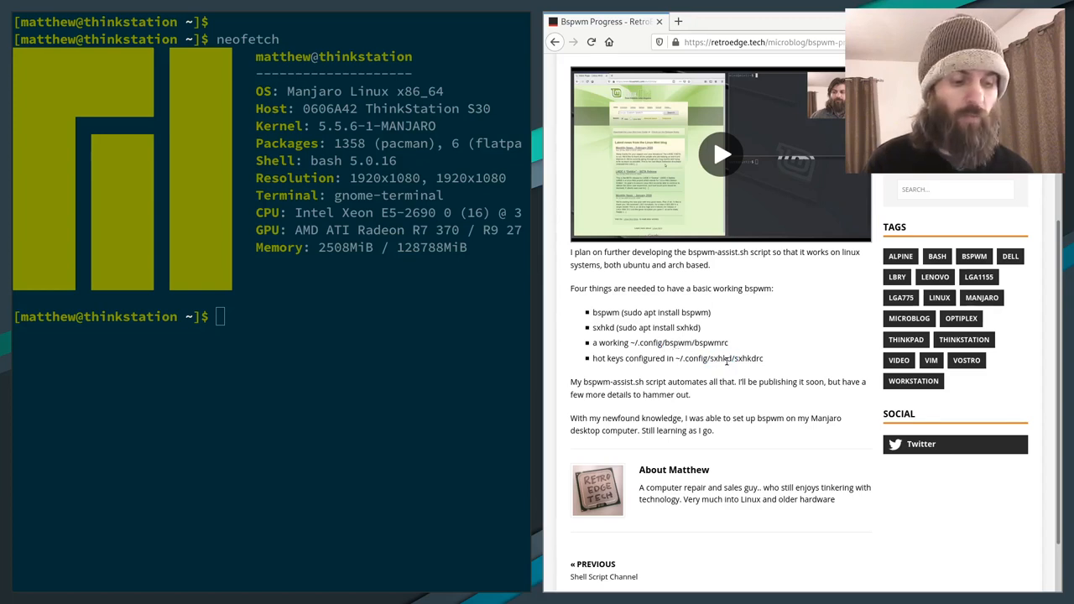
double_click(708, 342)
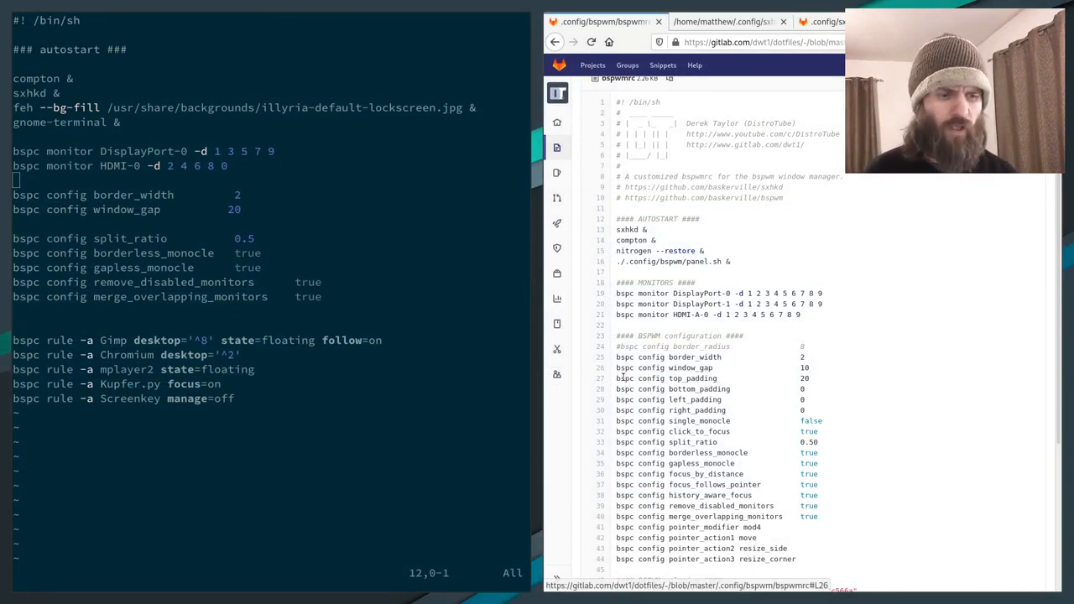
scroll(down, 3)
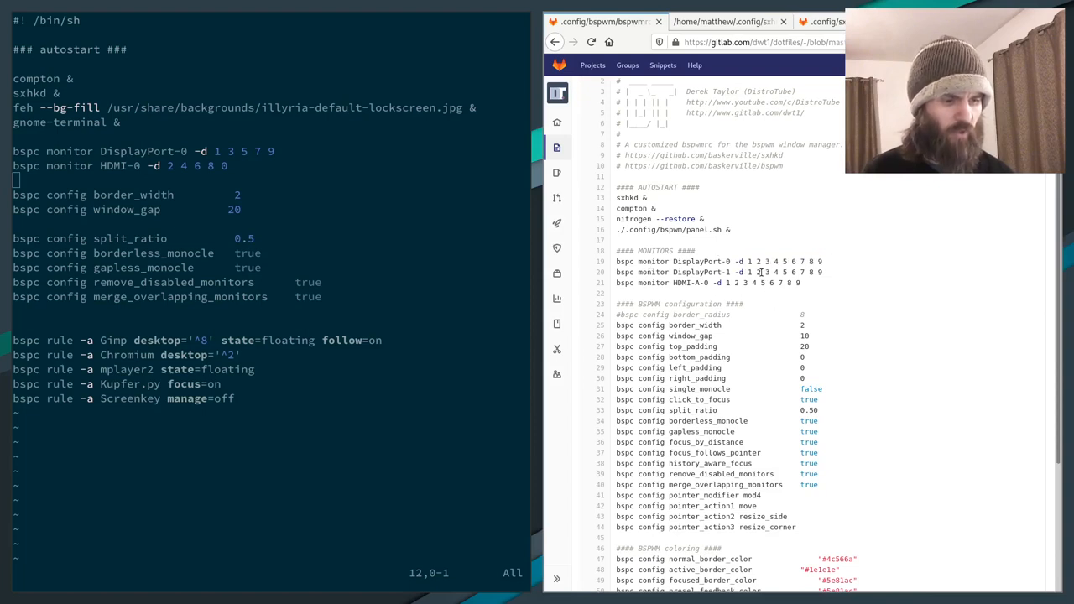
drag(745, 262, 822, 262)
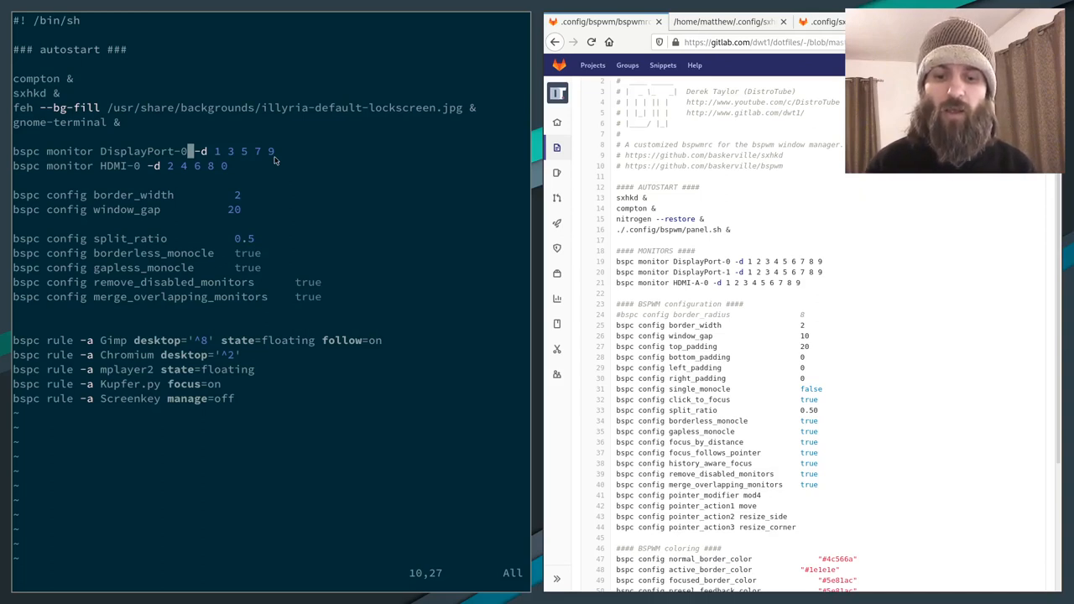
mouse_move(249, 178)
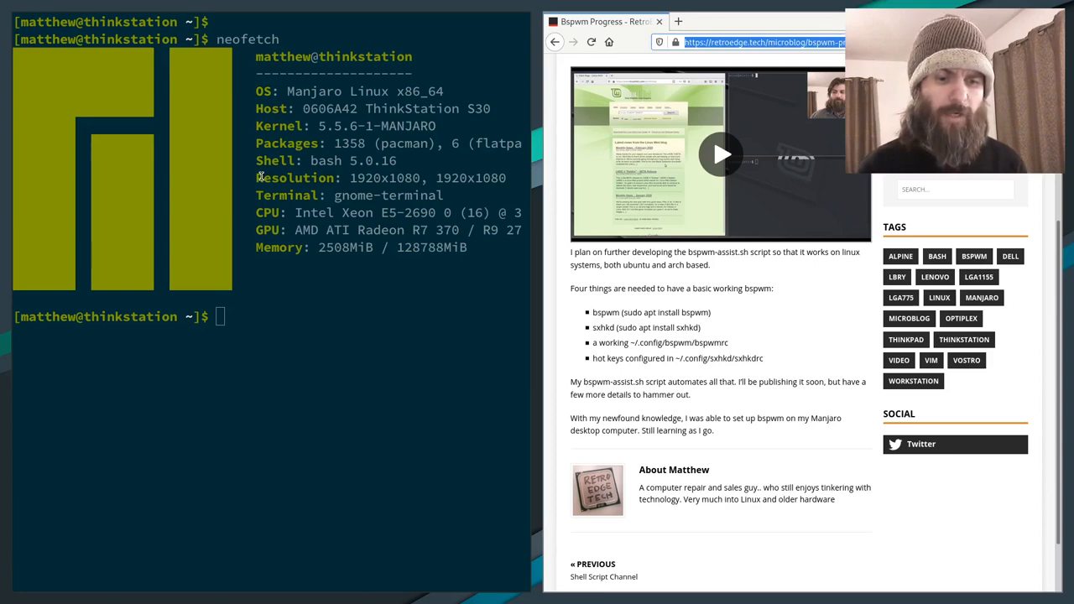
mouse_move(311, 182)
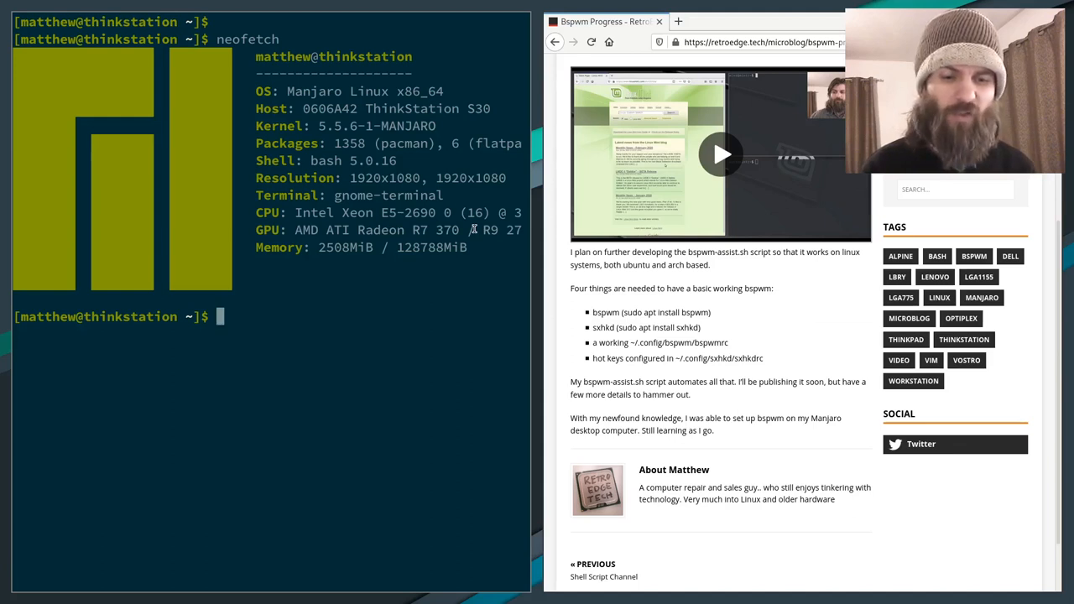
Step: Highlight more of the neofetch output near the top of the terminal while scrolling the post
double_click(422, 247)
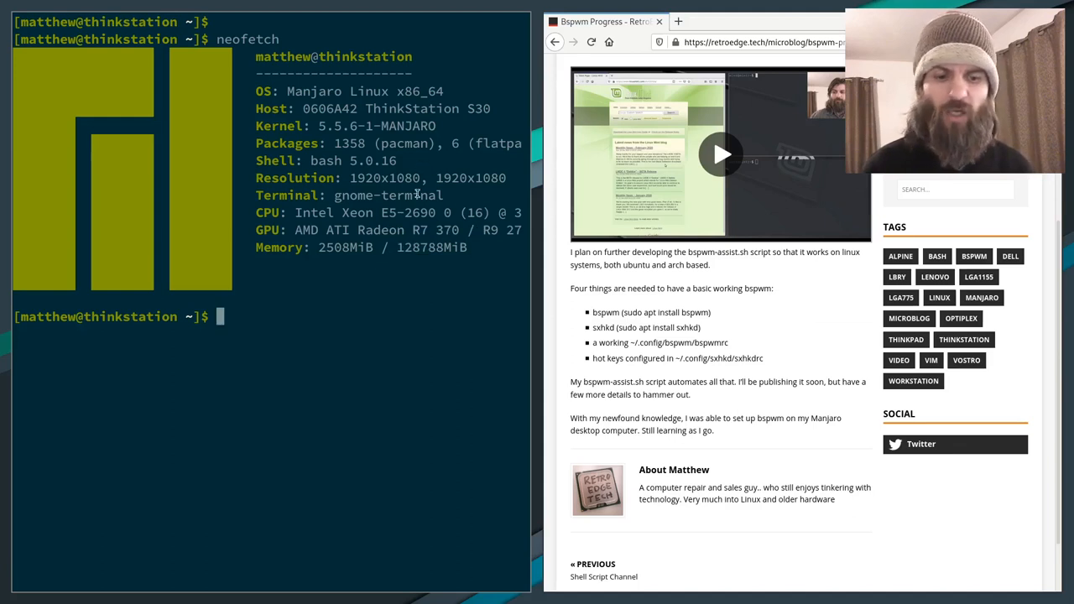
mouse_move(369, 108)
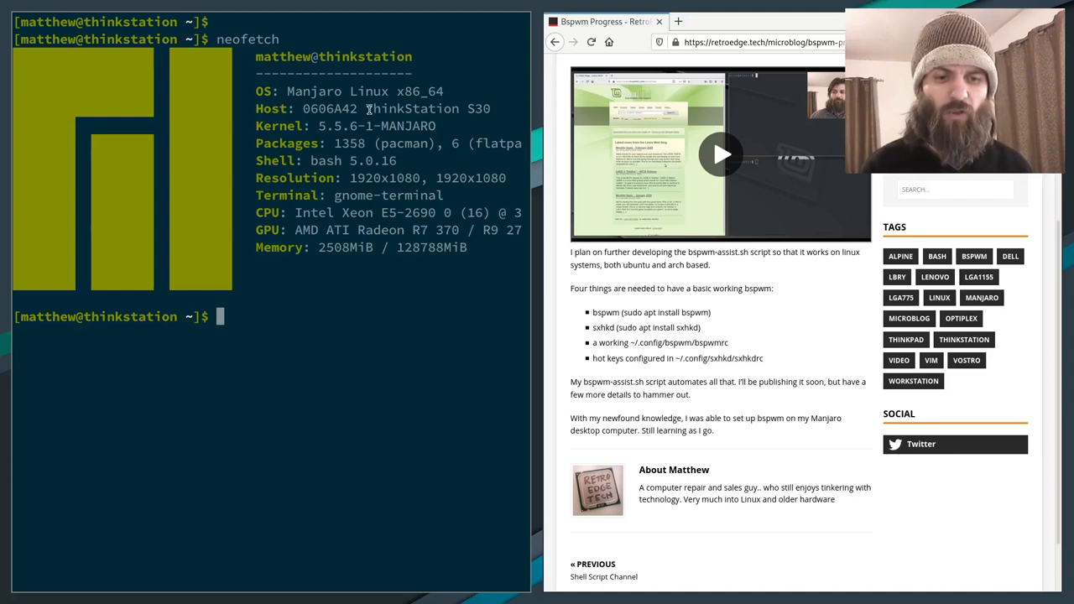
drag(366, 108, 490, 107)
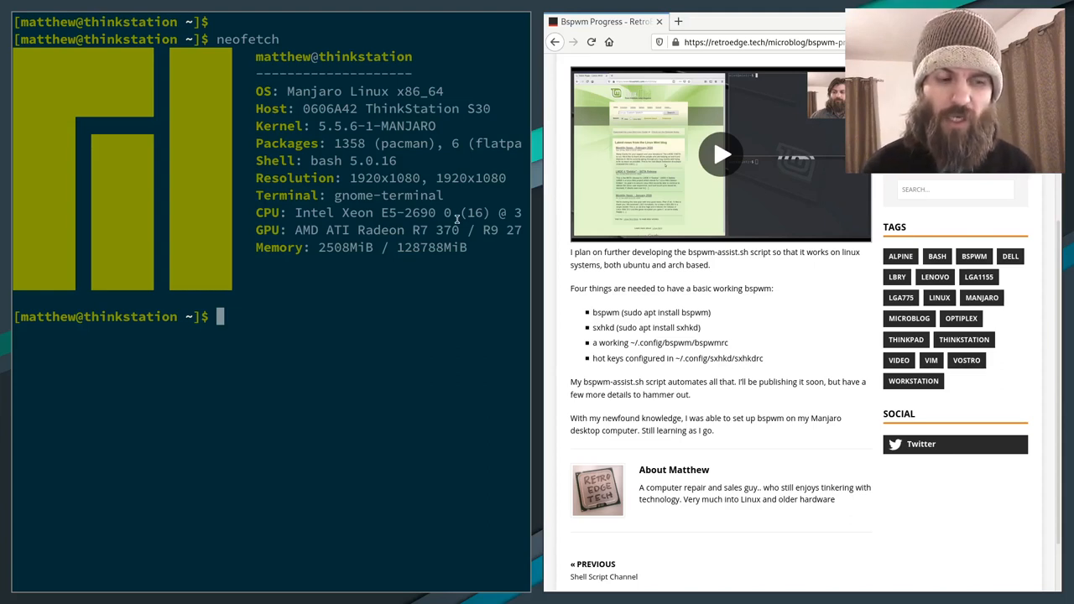
mouse_move(547, 225)
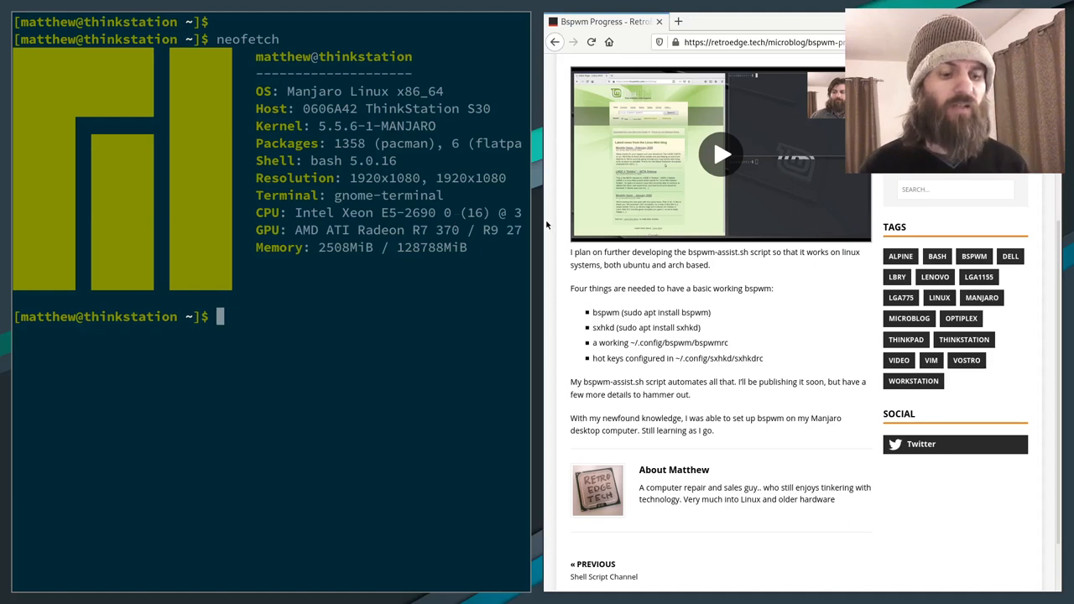
scroll(down, 3)
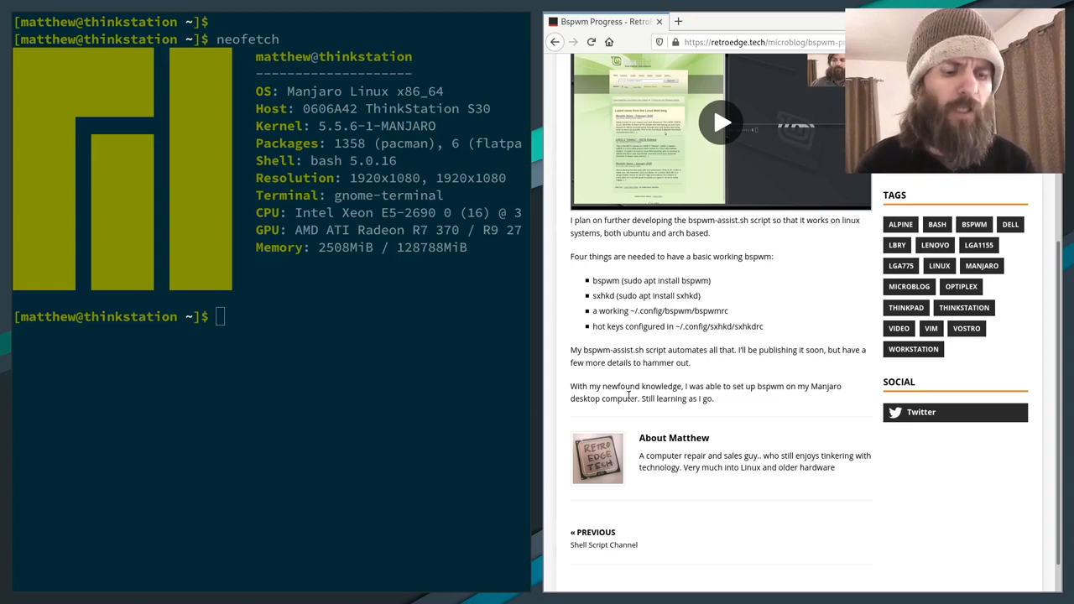
mouse_move(795, 366)
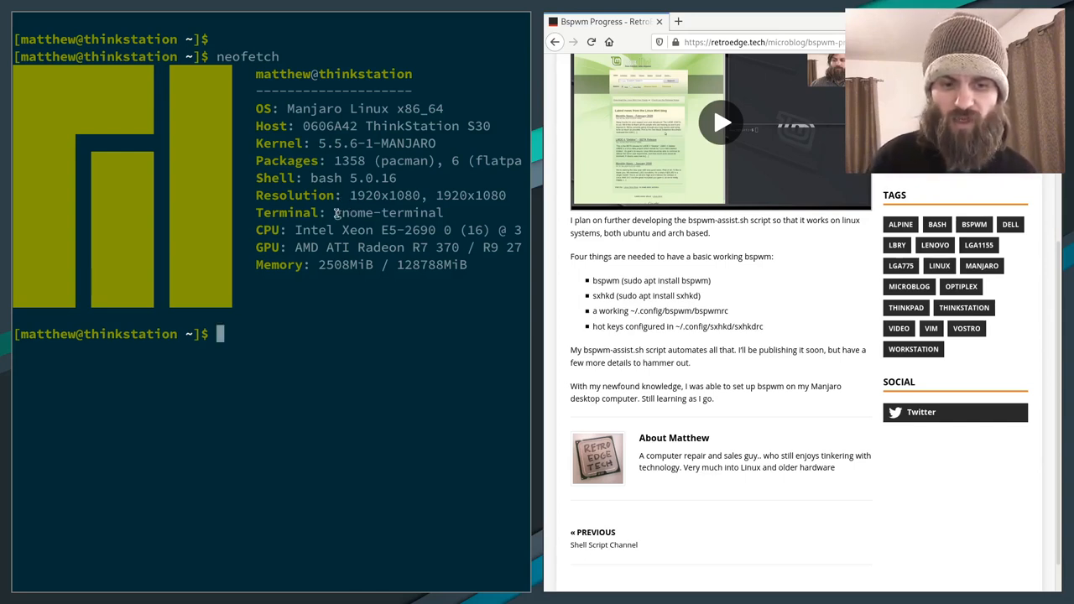
double_click(382, 212)
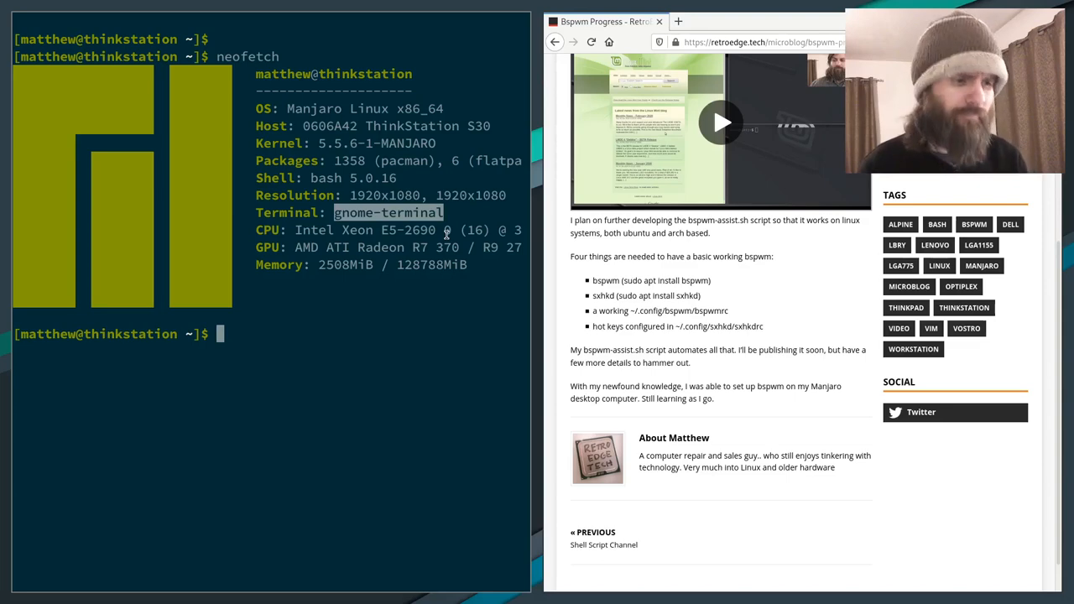
mouse_move(846, 319)
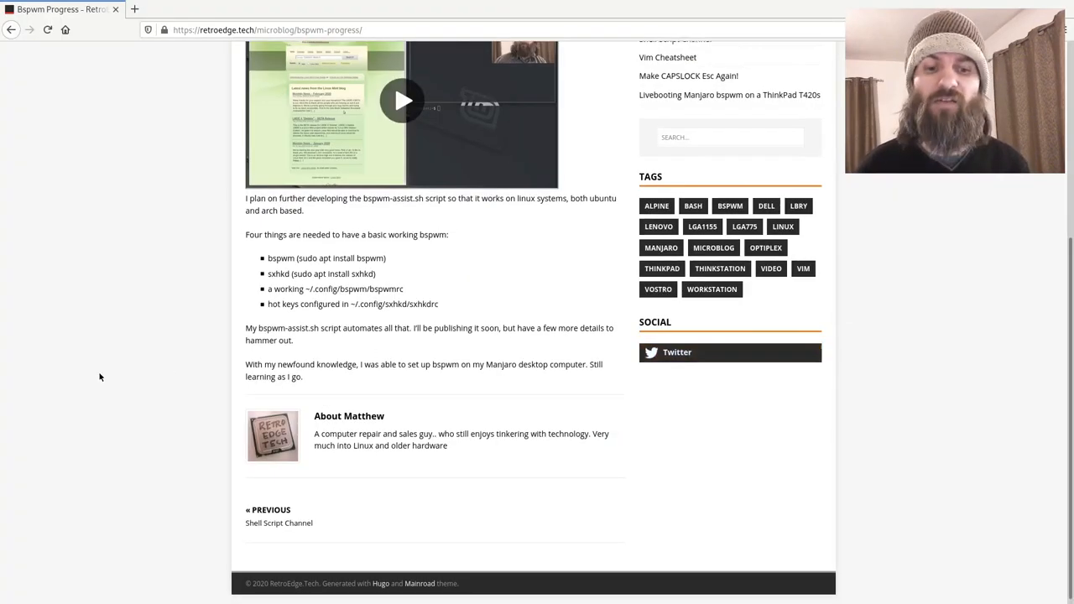
Step: Scroll the Bspwm Progress post back up to its title
scroll(up, 3)
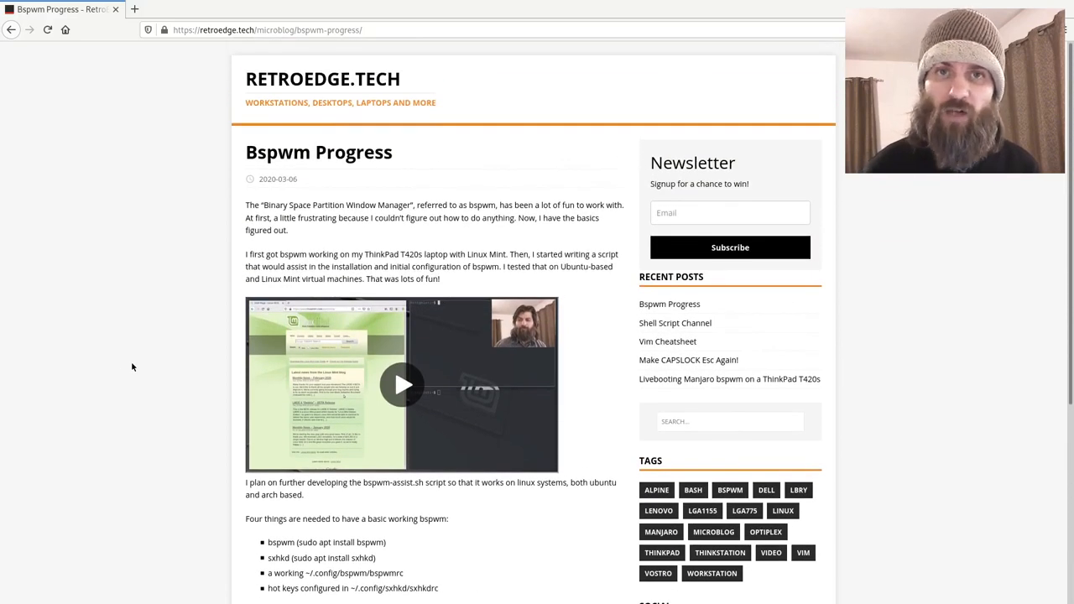